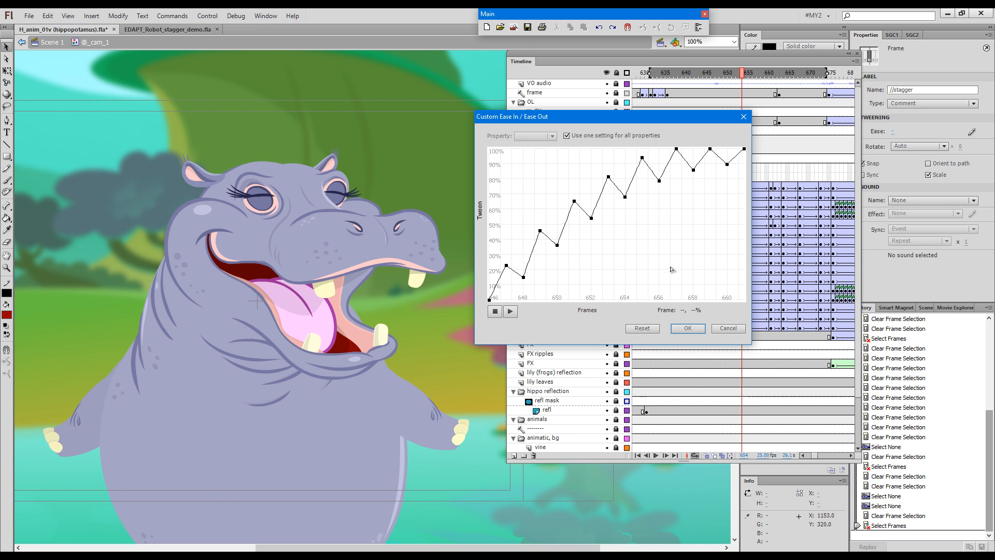
mouse_move(565, 303)
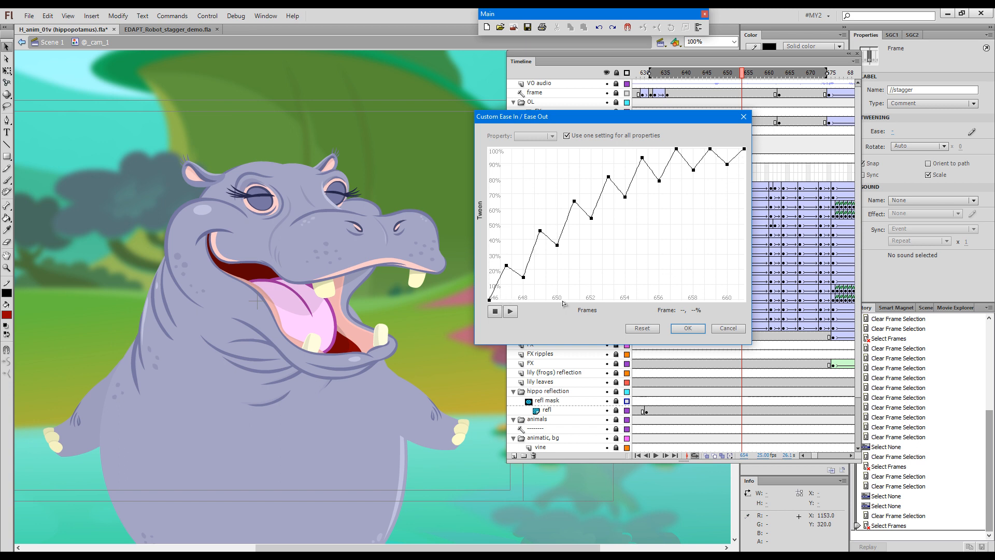
mouse_move(674, 325)
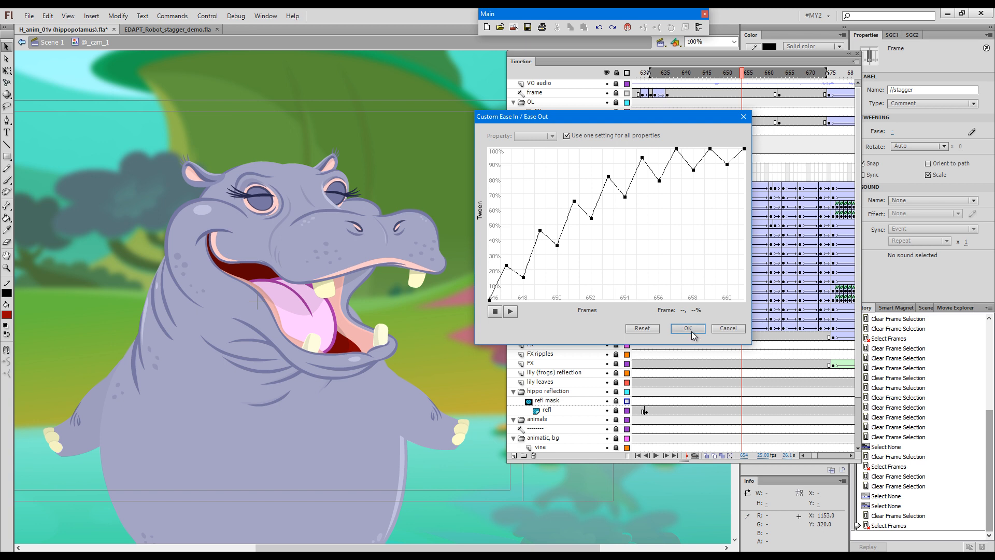
- Accept the zigzag curve in the Custom Ease In / Ease Out dialog
click(686, 328)
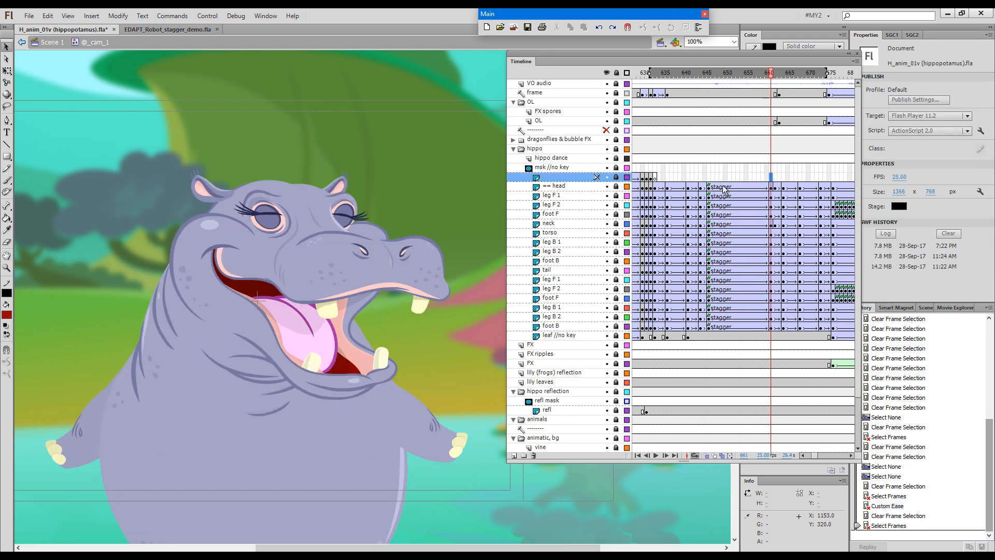
click(709, 72)
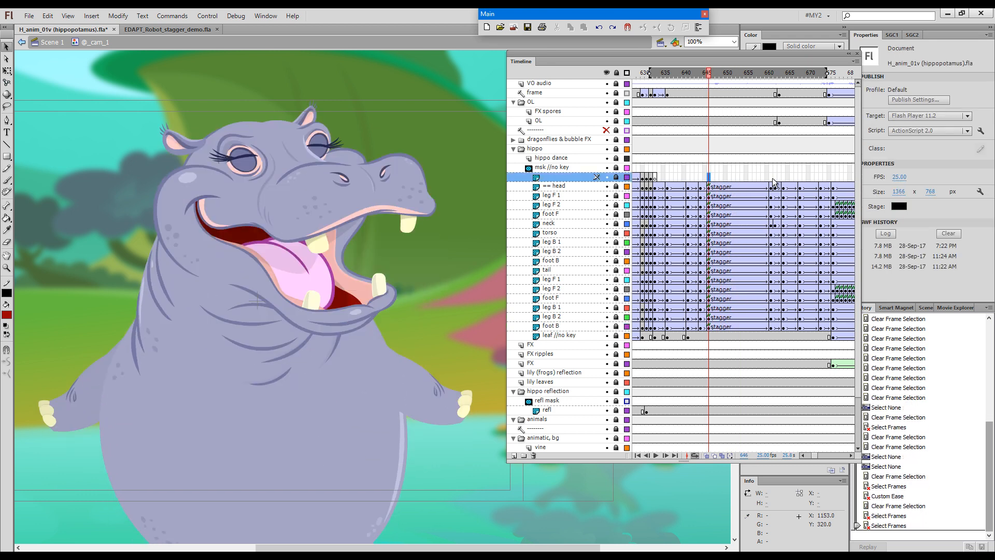
click(770, 72)
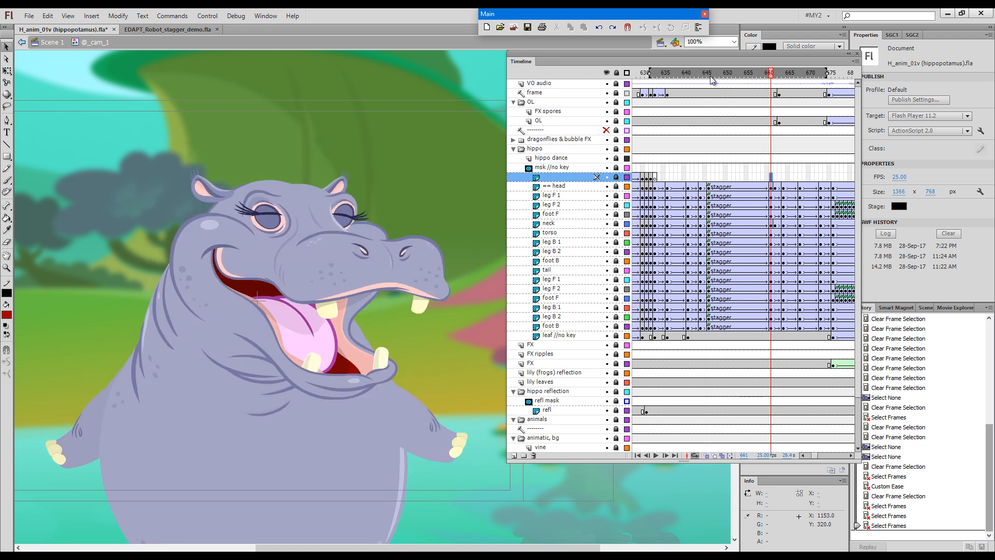
click(715, 73)
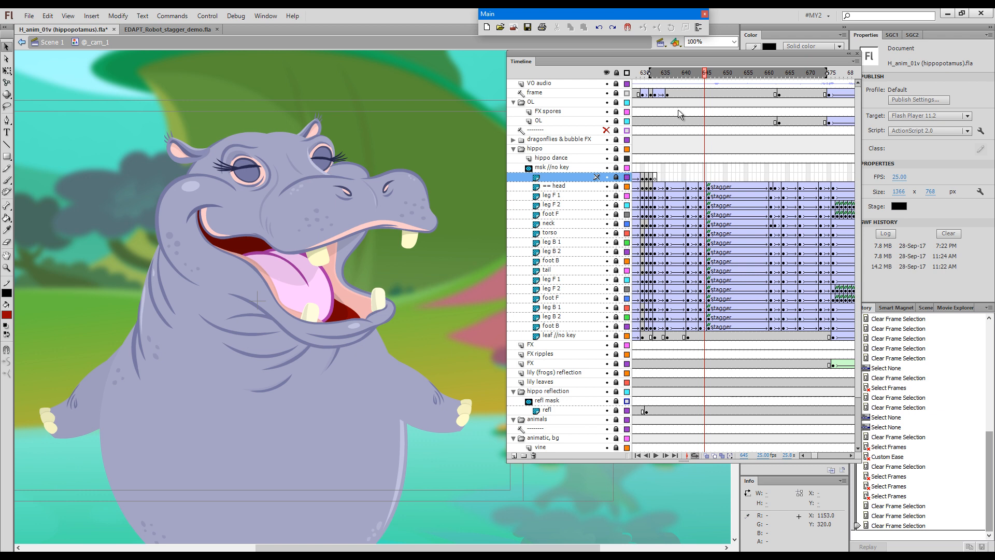
click(167, 29)
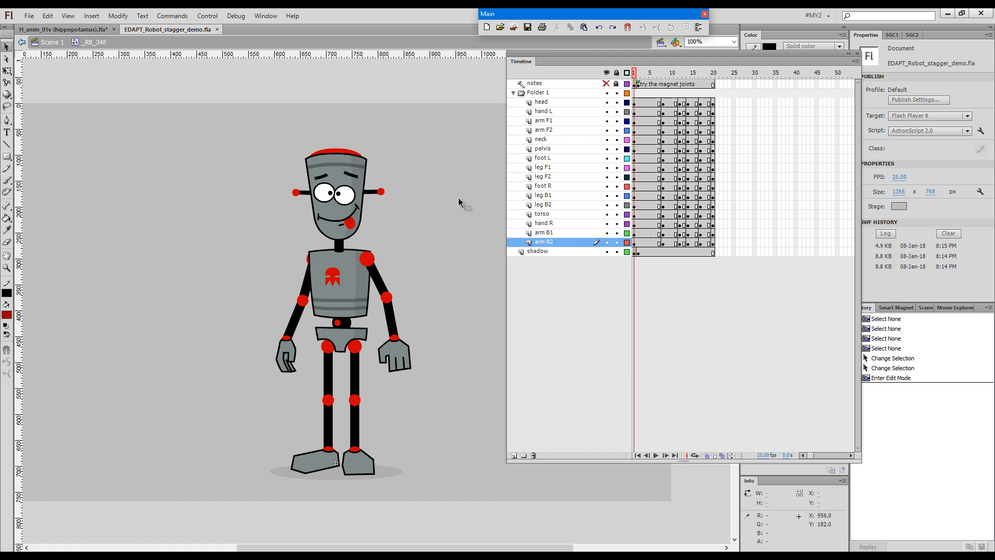
mouse_move(433, 300)
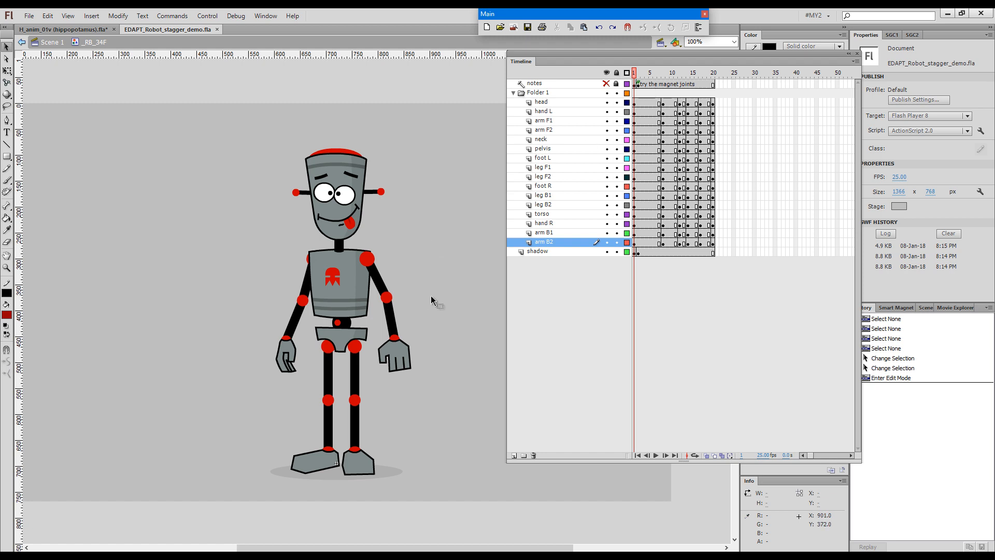
mouse_move(640, 76)
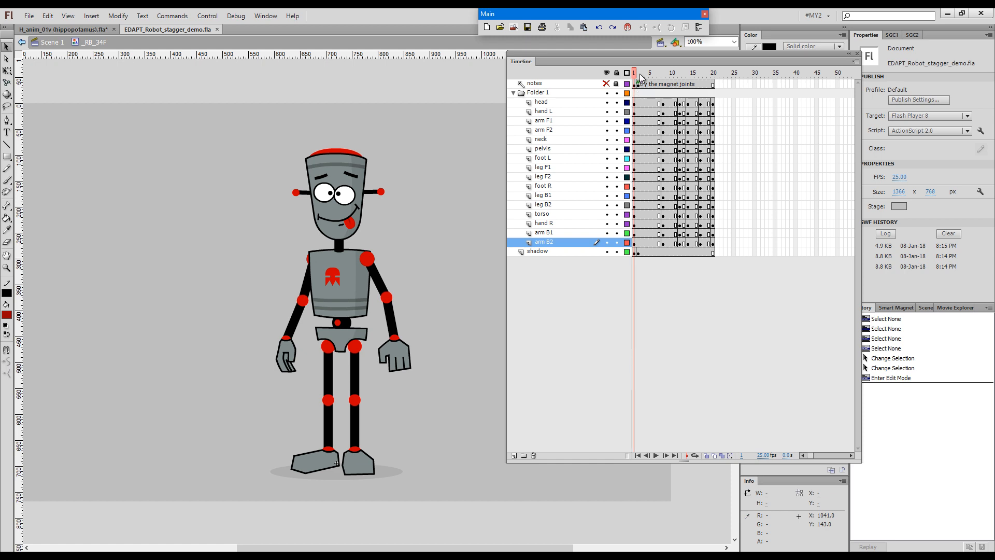
- Inspect the robot's poses at frames 4, 1, 12 and 20 in the Timeline
click(646, 72)
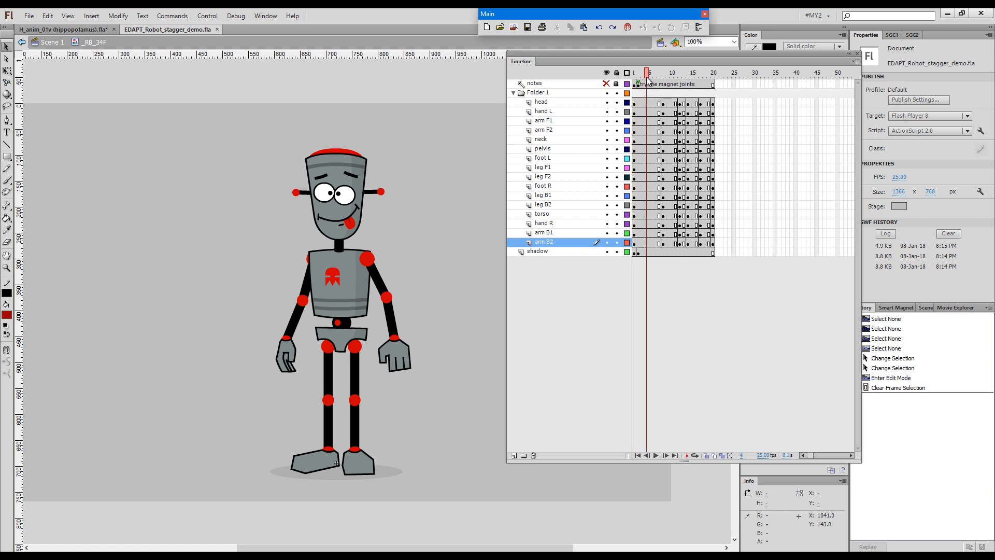
click(634, 71)
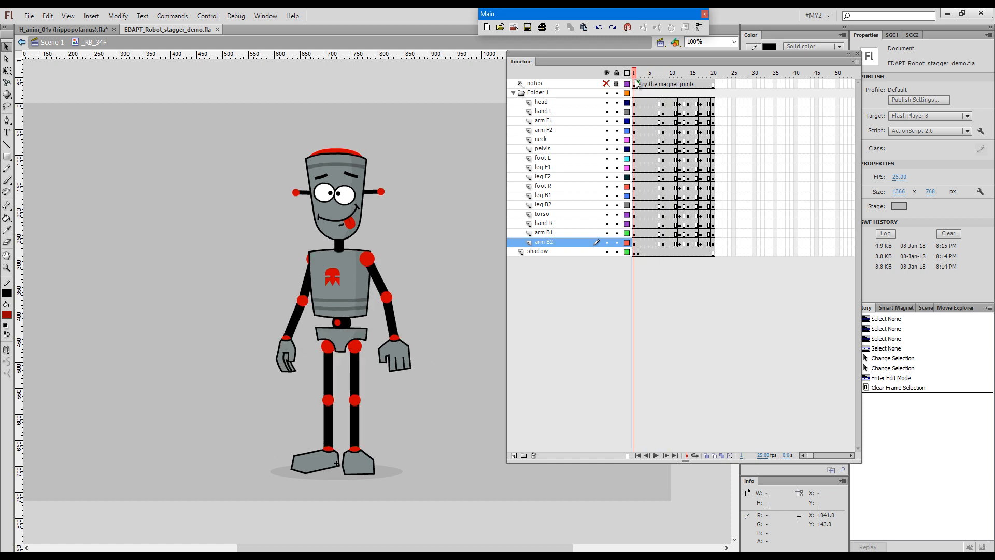
click(681, 72)
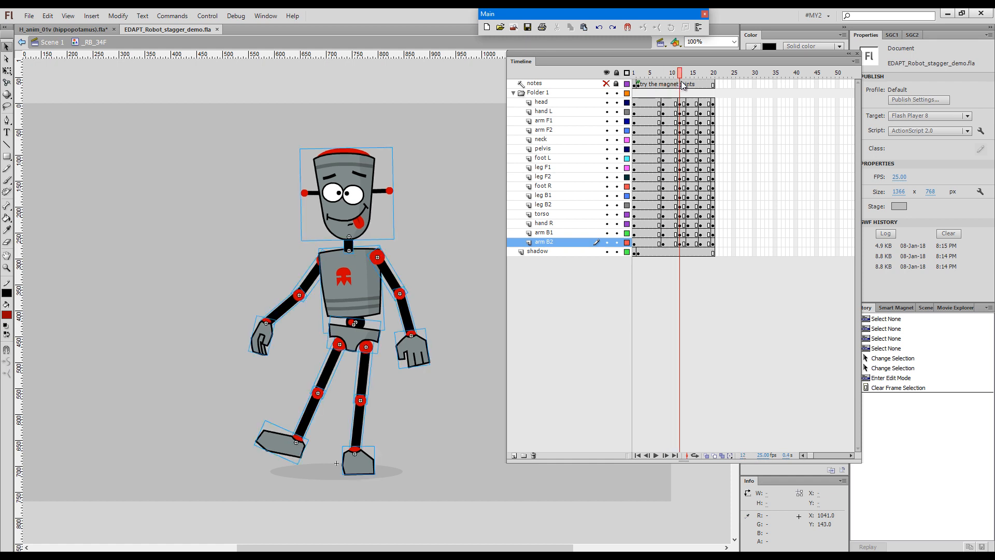
click(692, 71)
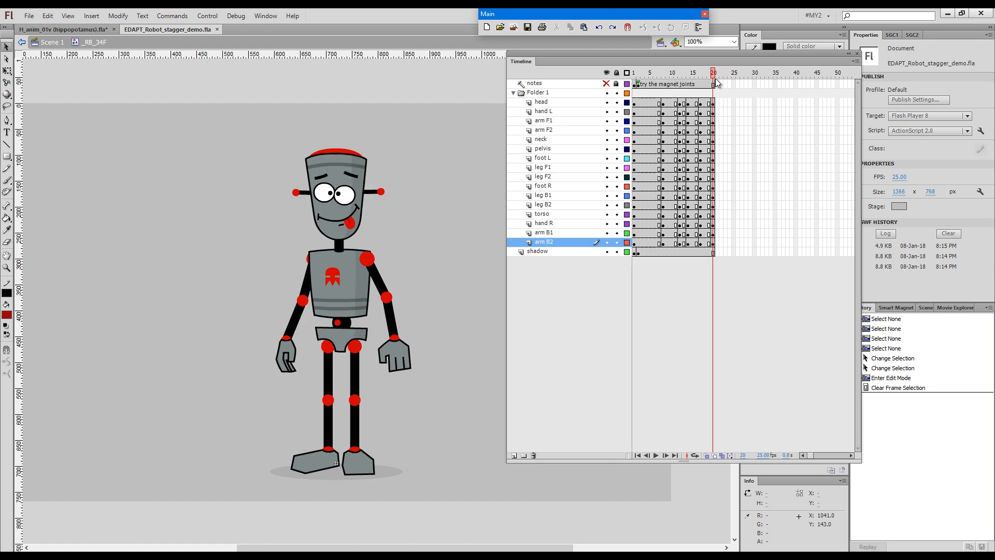
mouse_move(721, 80)
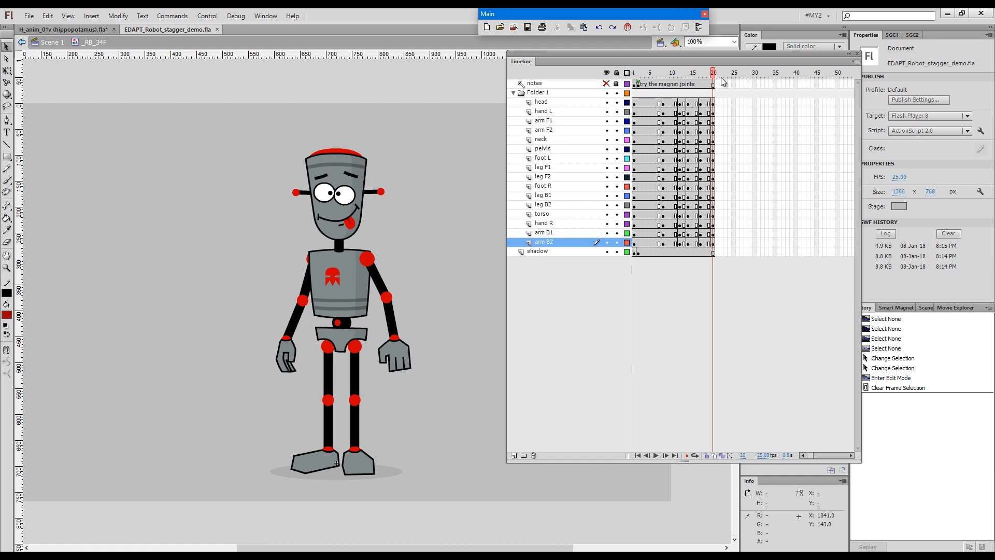
click(650, 72)
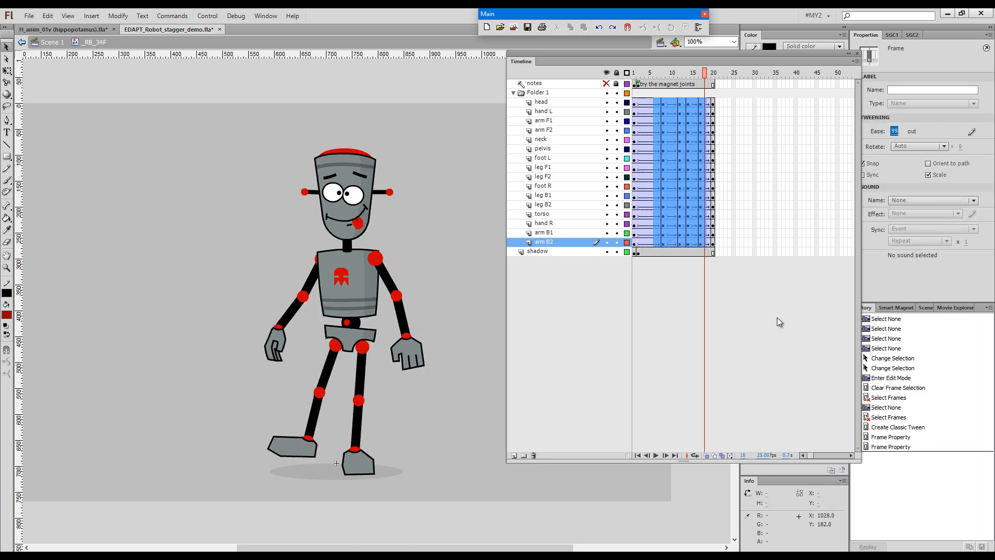
- Check the tweened robot poses at frame 5 and another frame, then close the preview
click(649, 73)
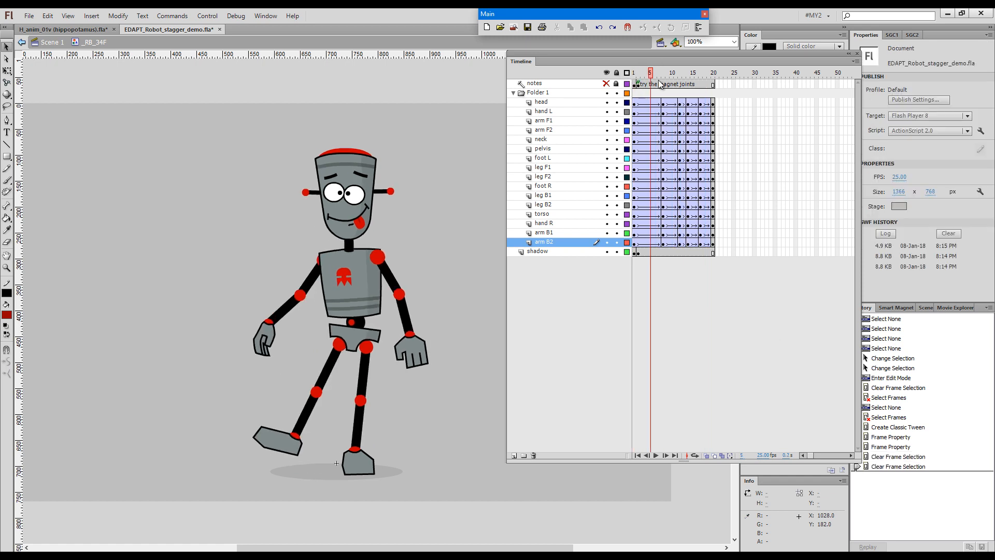
click(633, 73)
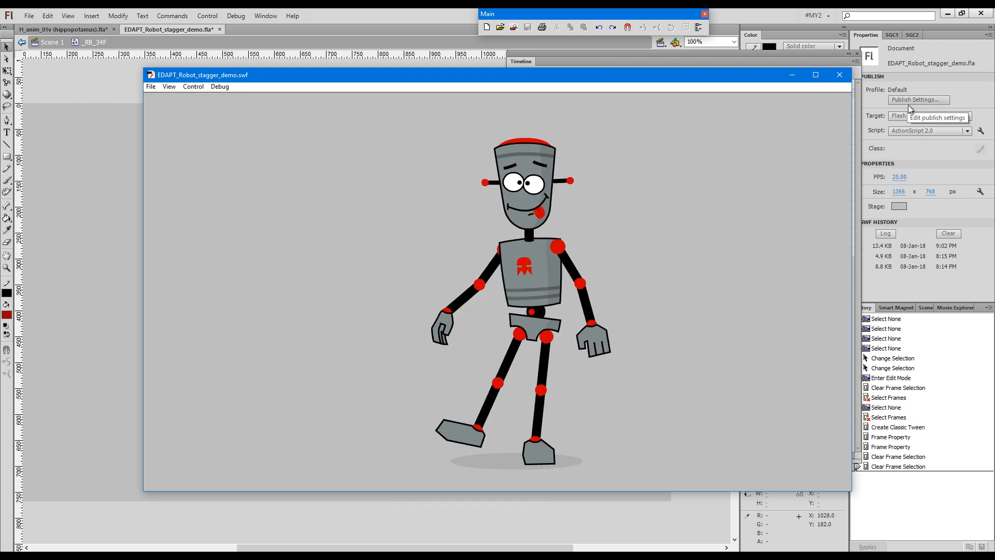
click(839, 74)
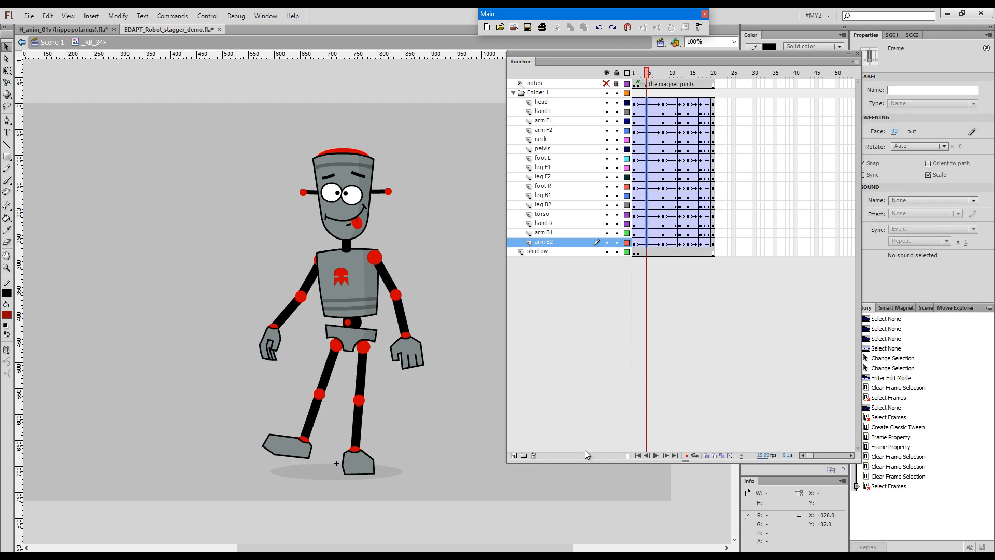
mouse_move(172, 16)
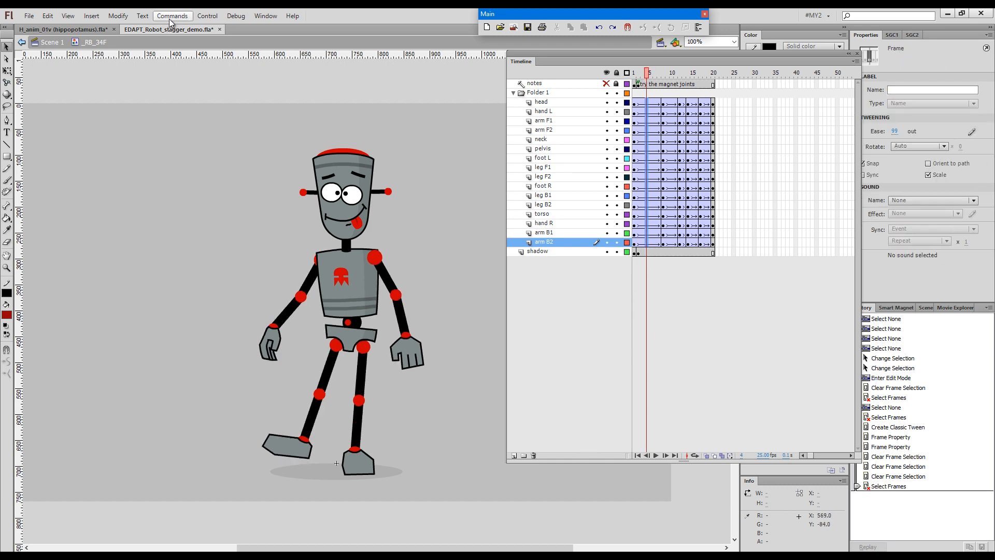
- Run Stagger Tween with Use Existing Easing and medium strength on the robot's tweens
click(172, 16)
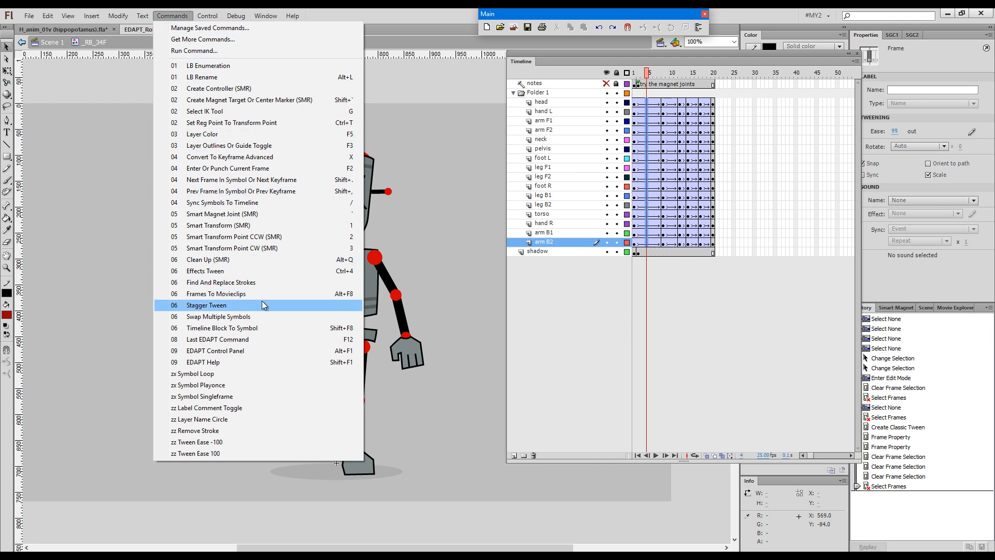
click(206, 305)
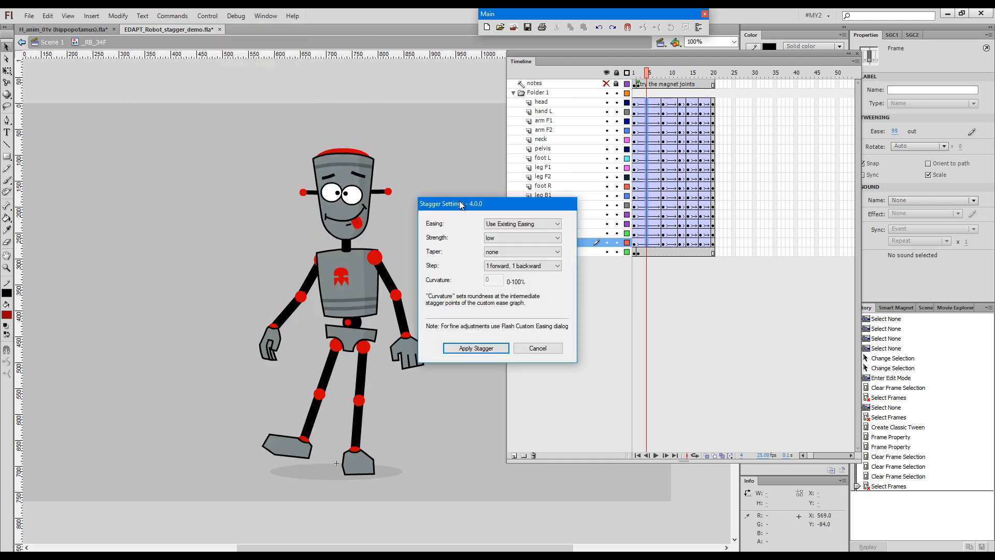
drag(450, 203, 459, 106)
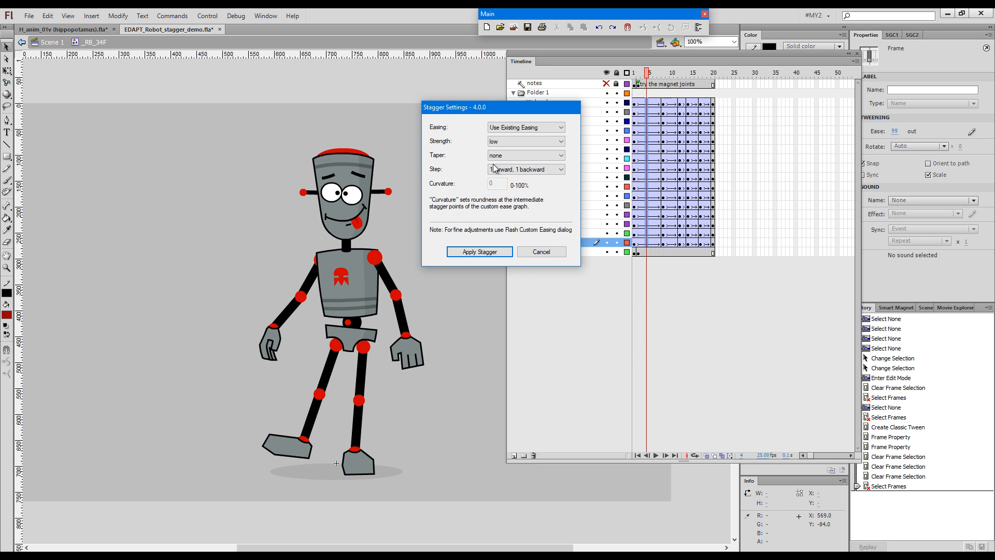
mouse_move(469, 156)
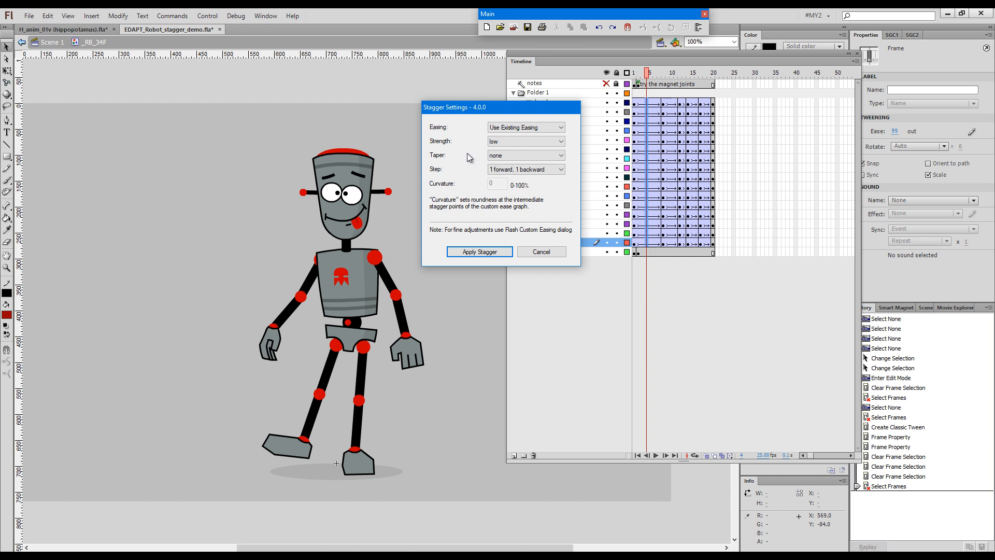
mouse_move(514, 128)
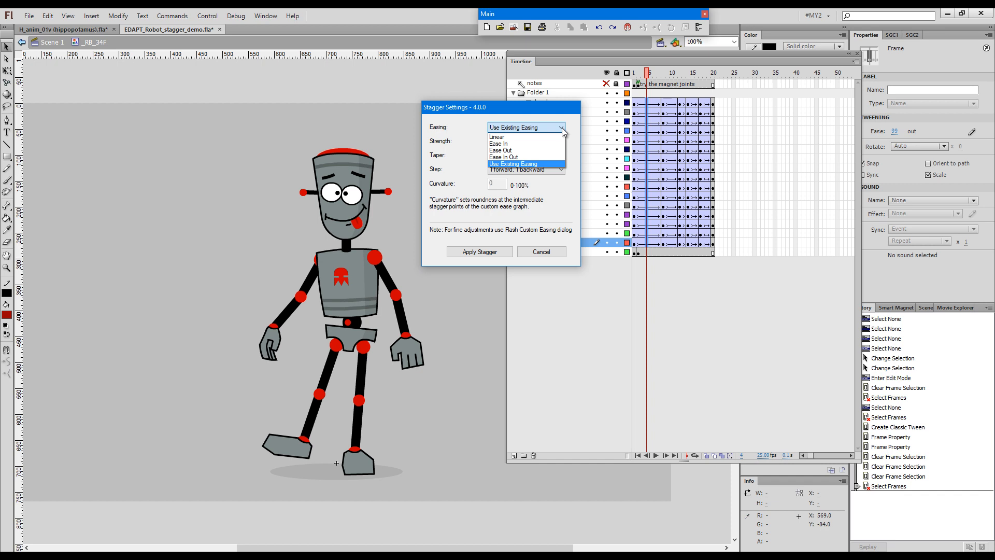
mouse_move(573, 128)
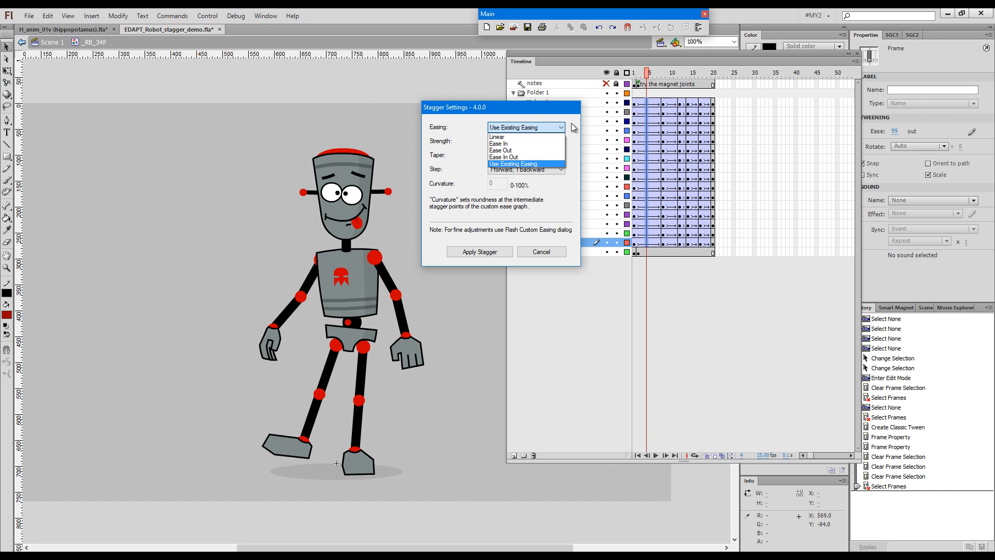
click(514, 164)
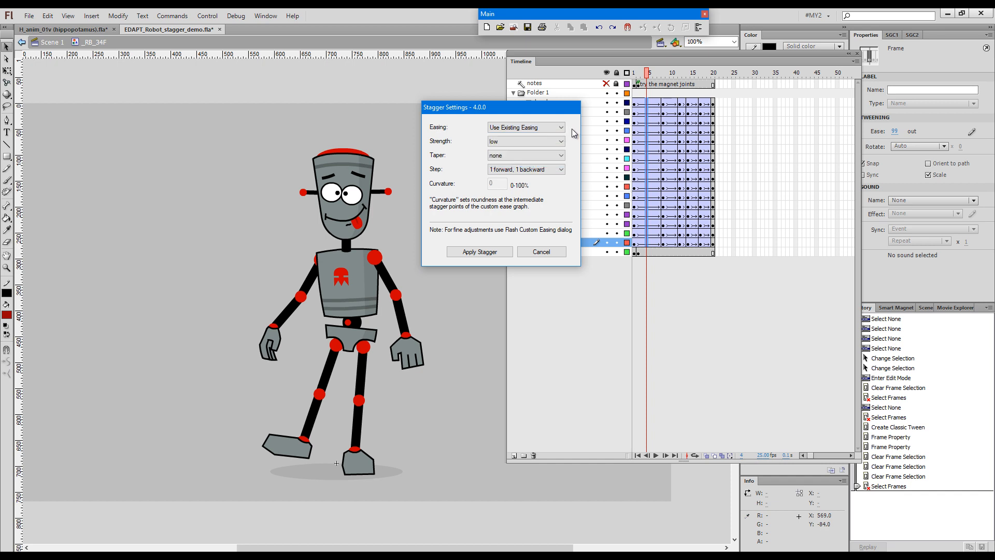
click(525, 141)
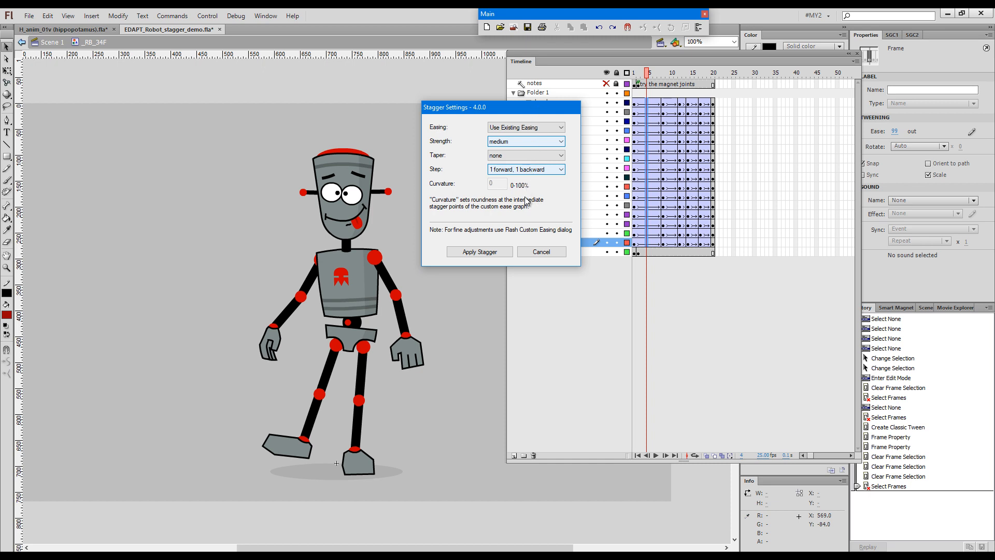
mouse_move(551, 167)
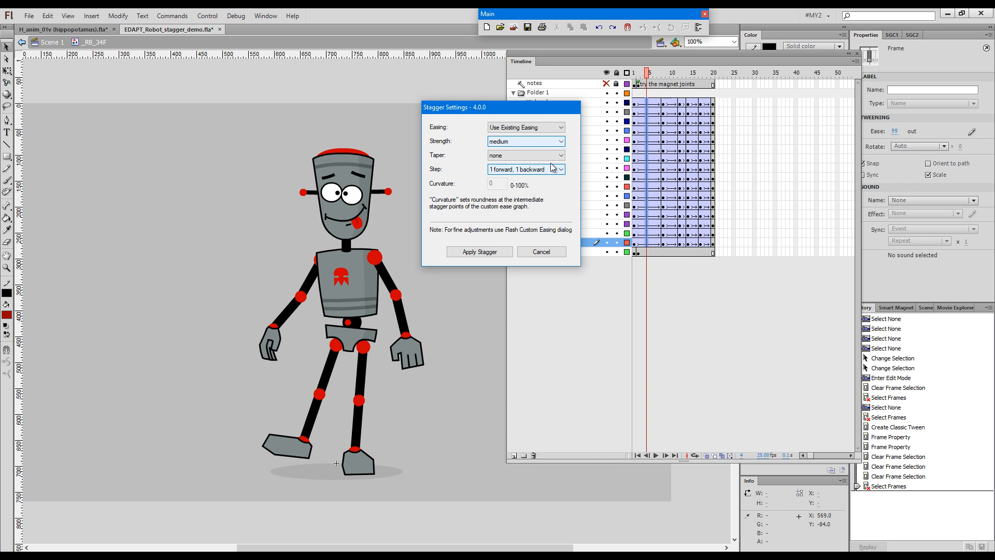
click(479, 251)
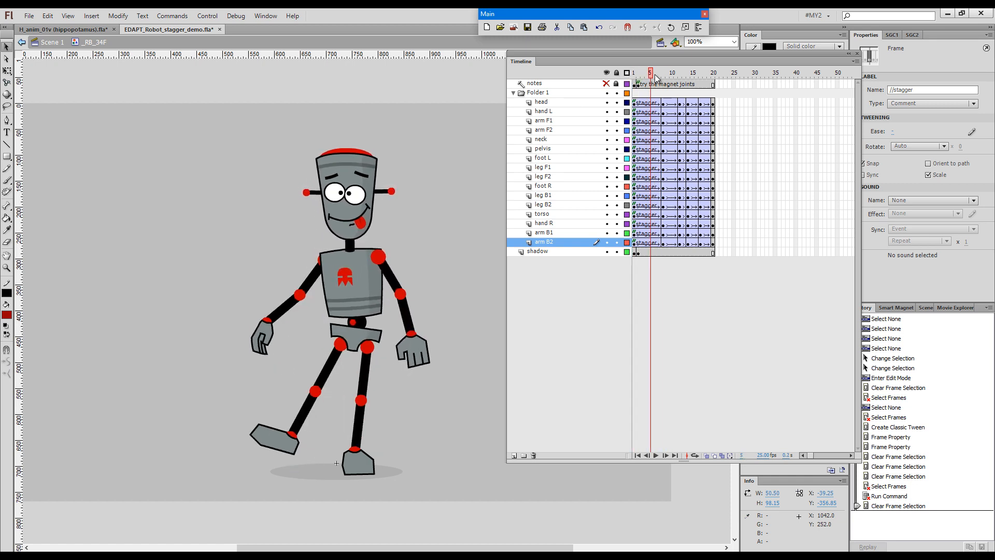
- Drag the custom ease graph points upward to deepen the zigzag and confirm
click(636, 73)
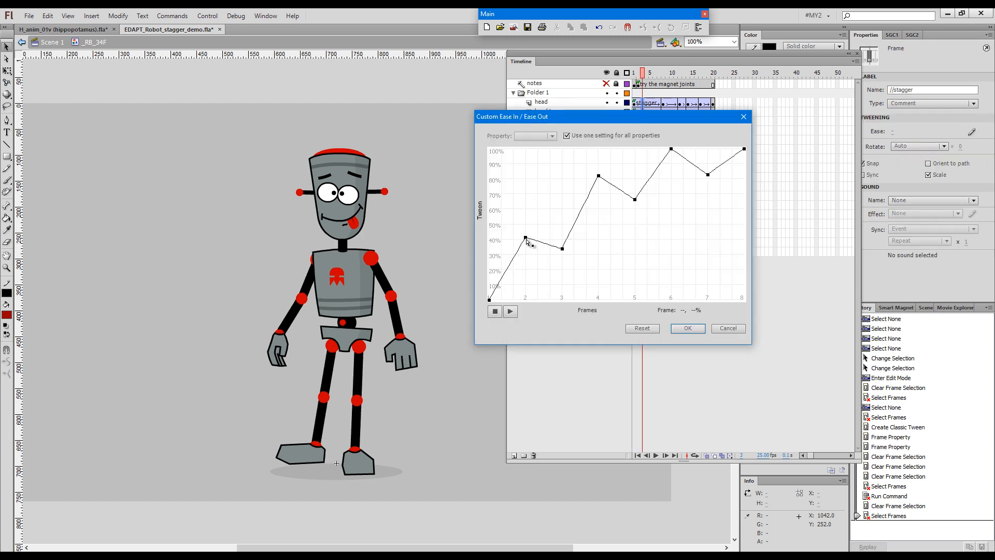
drag(526, 241, 525, 223)
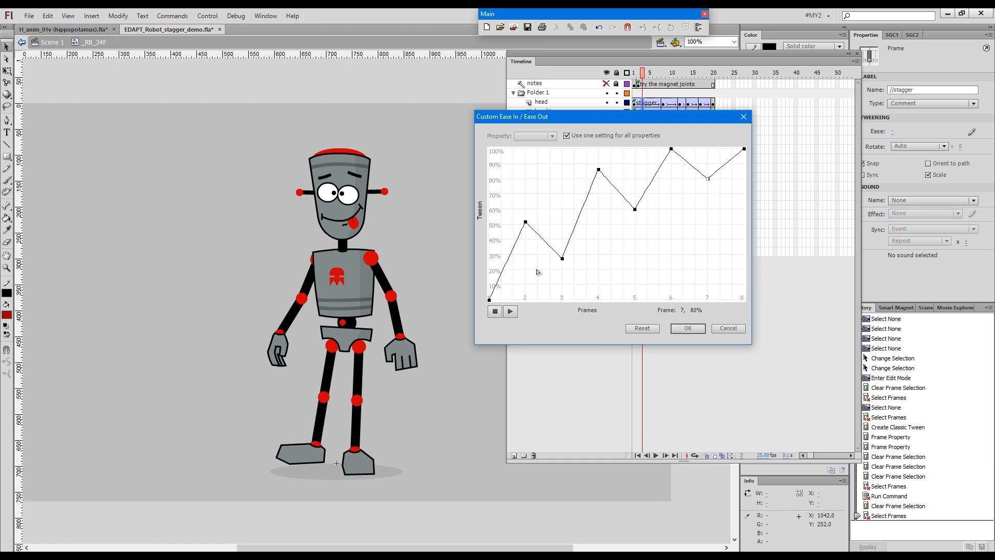
mouse_move(500, 300)
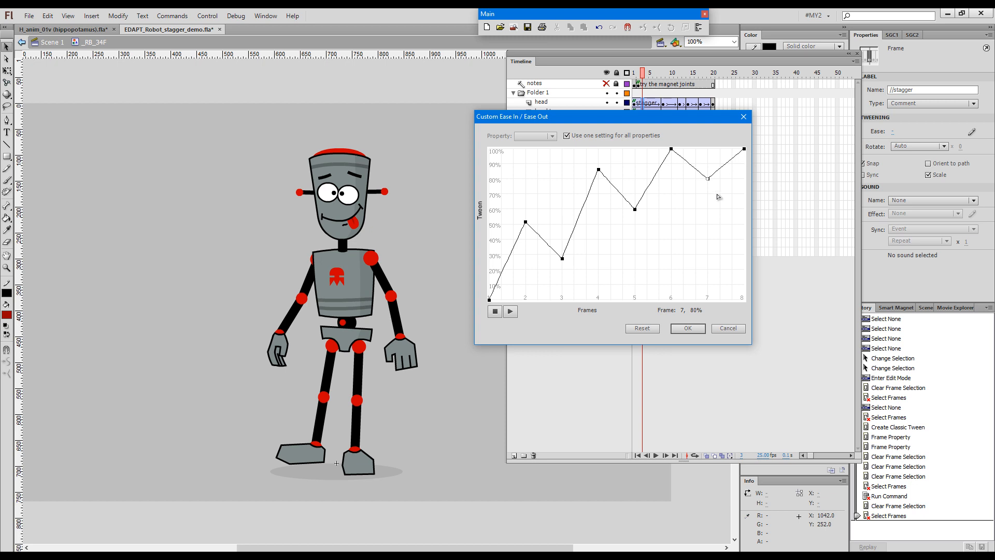
click(686, 328)
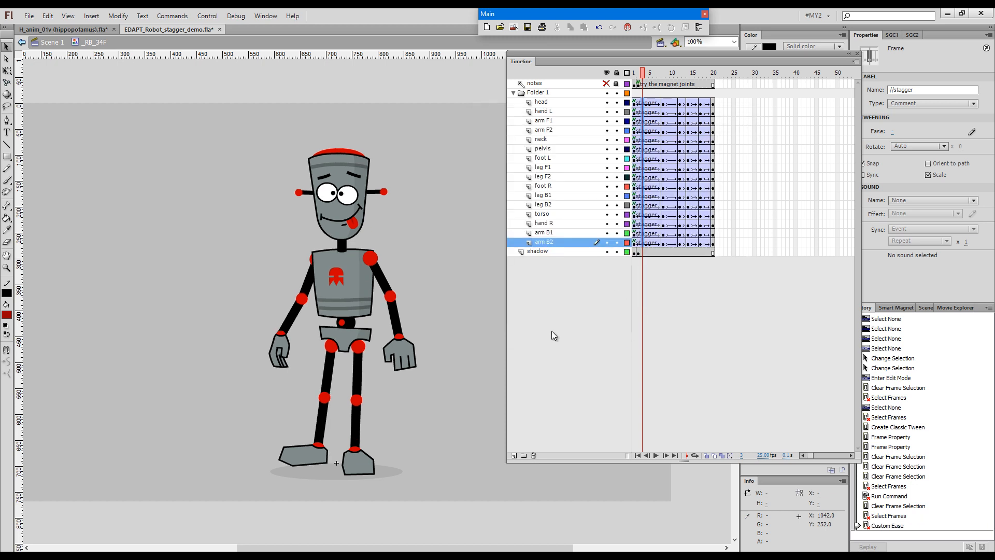